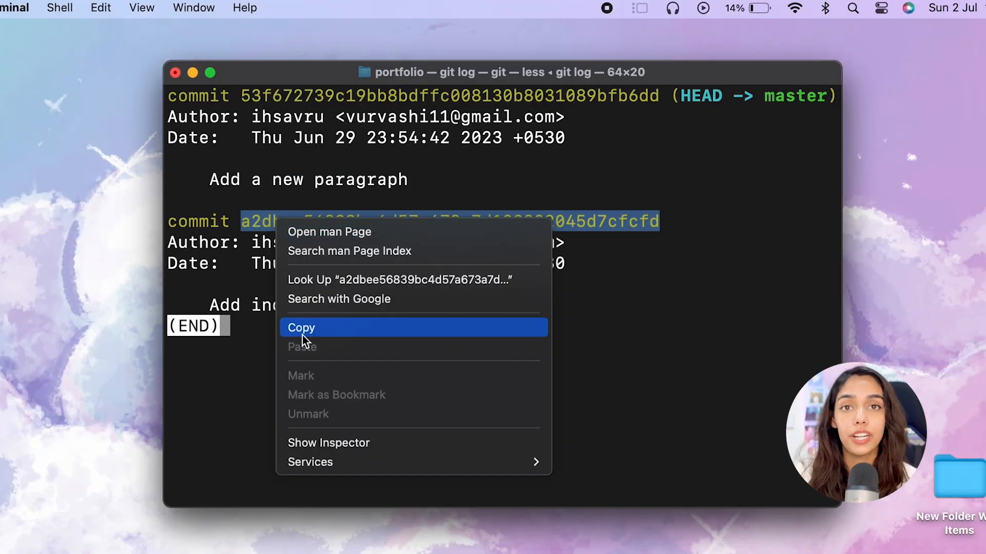
- Copy the older commit's full hash from the git log output
left_click(302, 328)
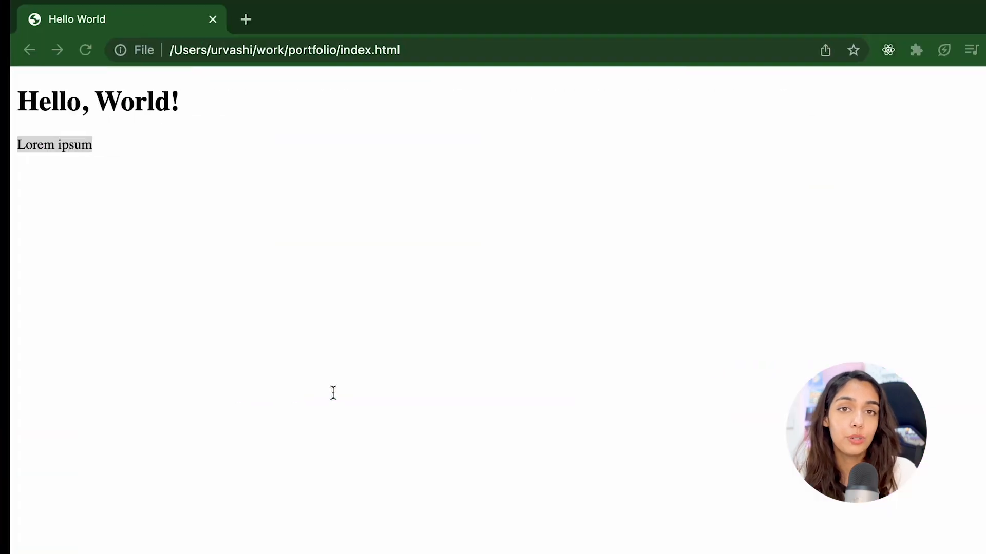
- Reload the portfolio page in Chrome to show only the 'Hello, World!' heading
left_click(86, 50)
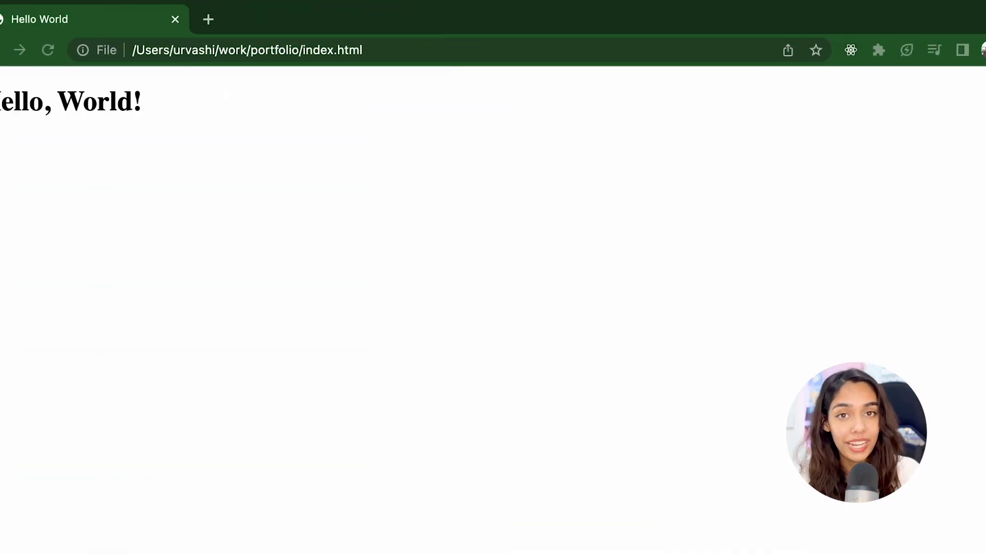
left_click(74, 50)
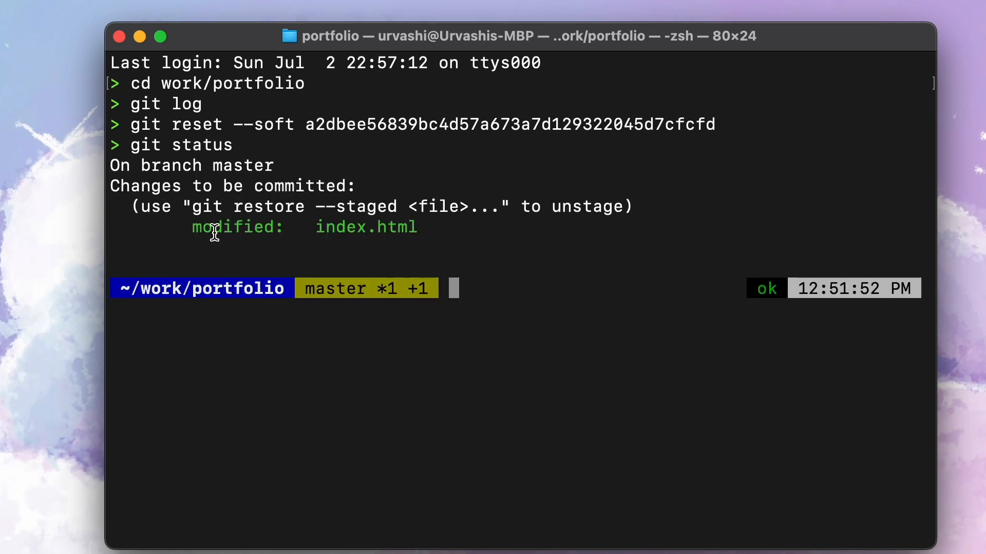
- Select the older commit hash in the terminal for the soft reset
double_click(365, 226)
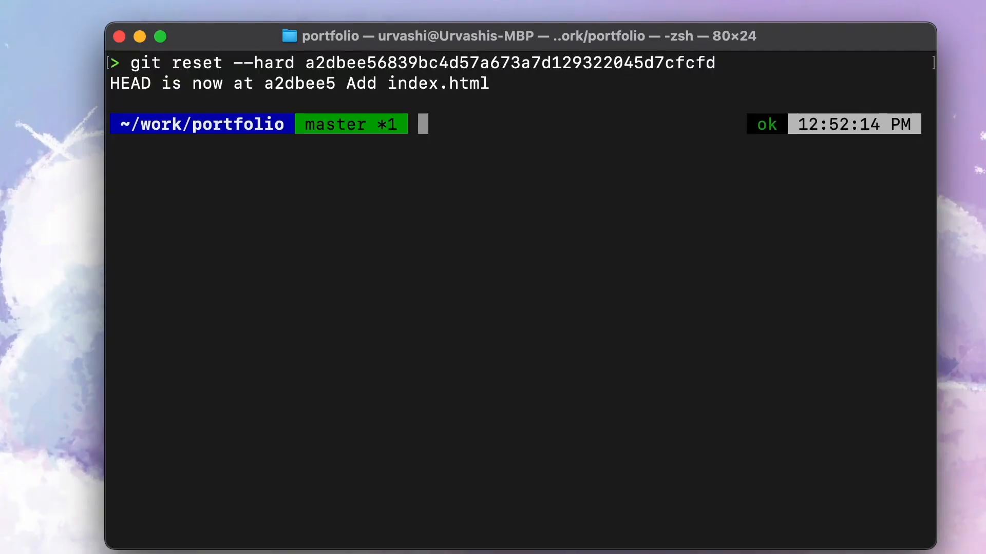
- Check git status after the hard reset and highlight the 'working tree clean' message
type("git status")
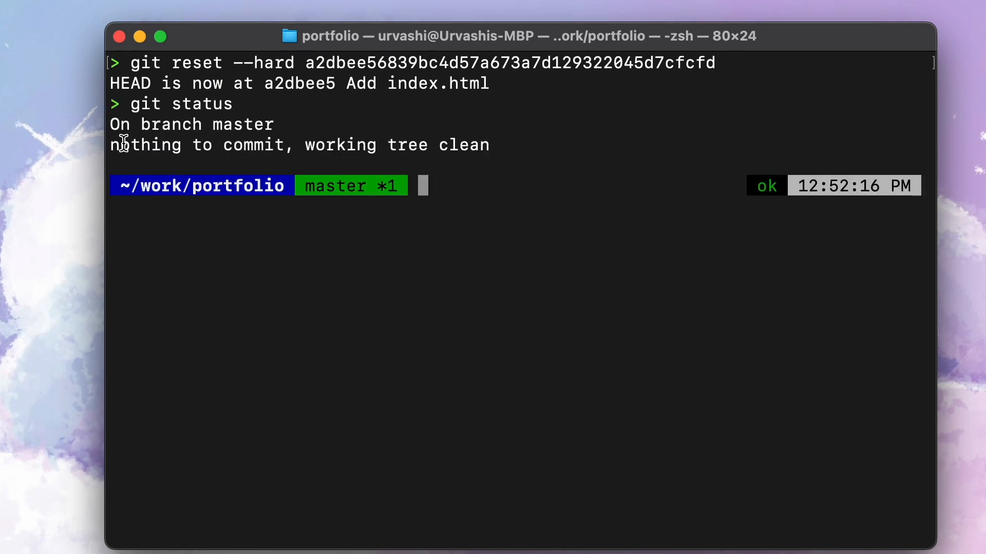
left_click_drag(110, 145, 489, 145)
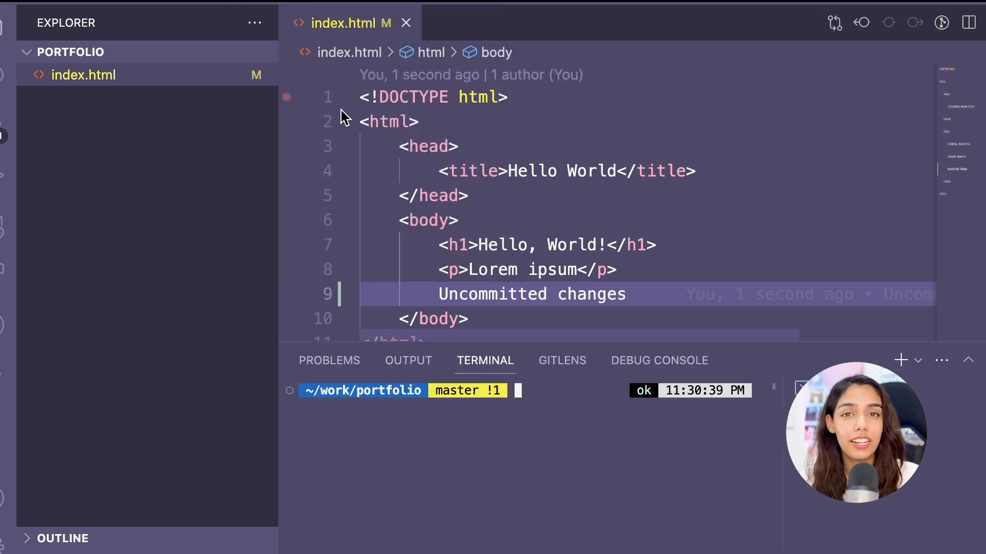
- Run git status, git stash, then git status to confirm a clean working tree
type("git status")
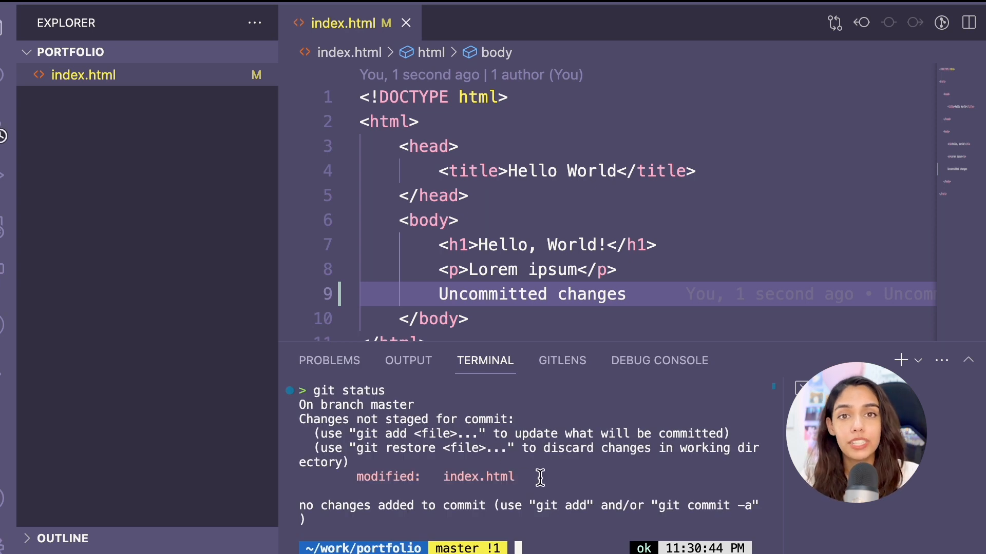
type("git stash")
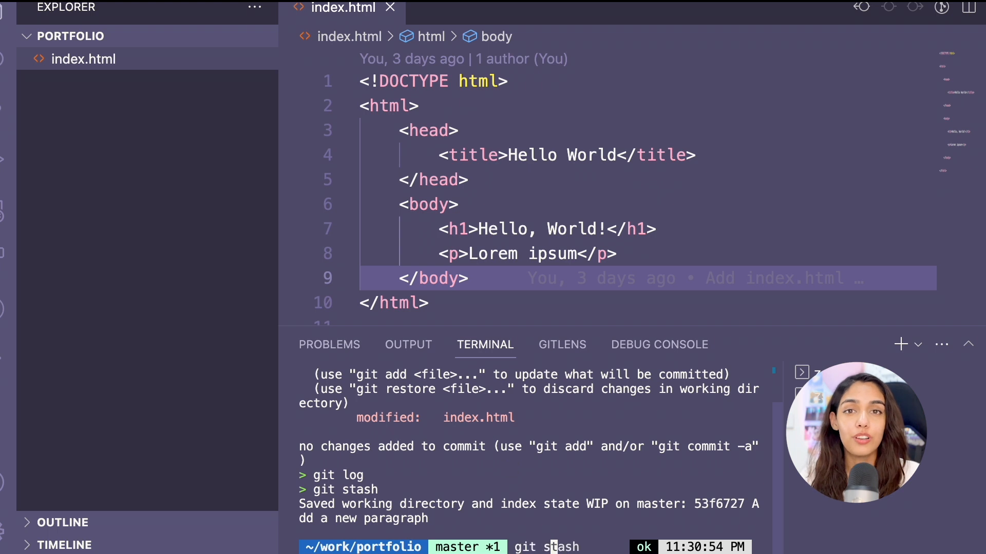
key("Enter")
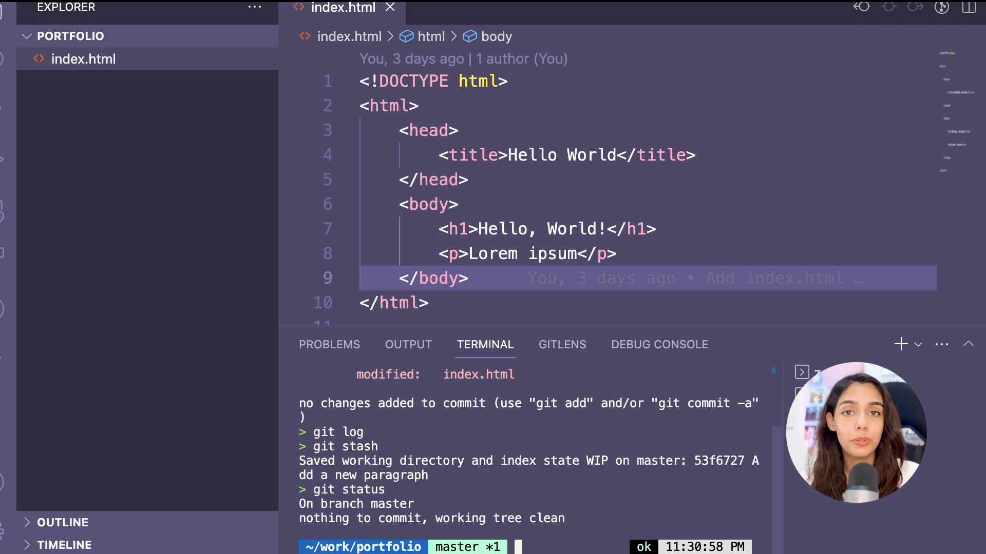